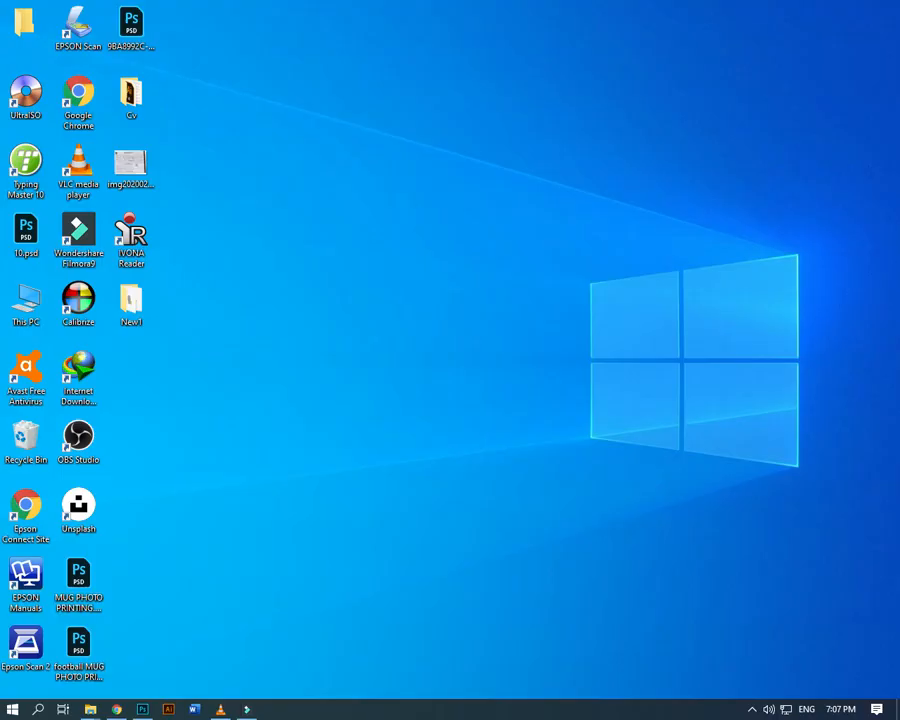
mouse_move(358, 536)
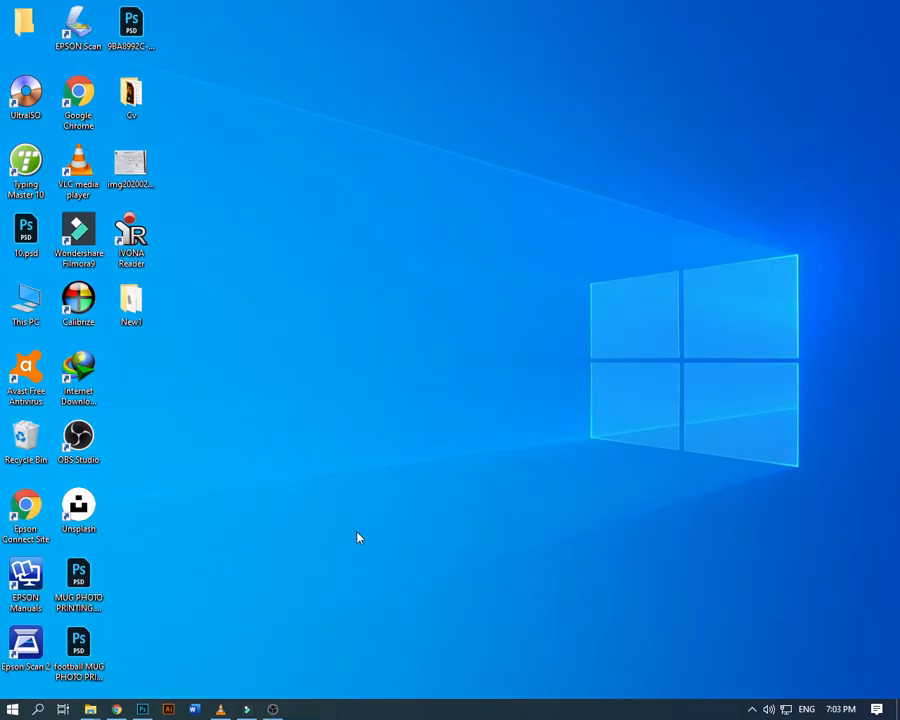
mouse_move(428, 452)
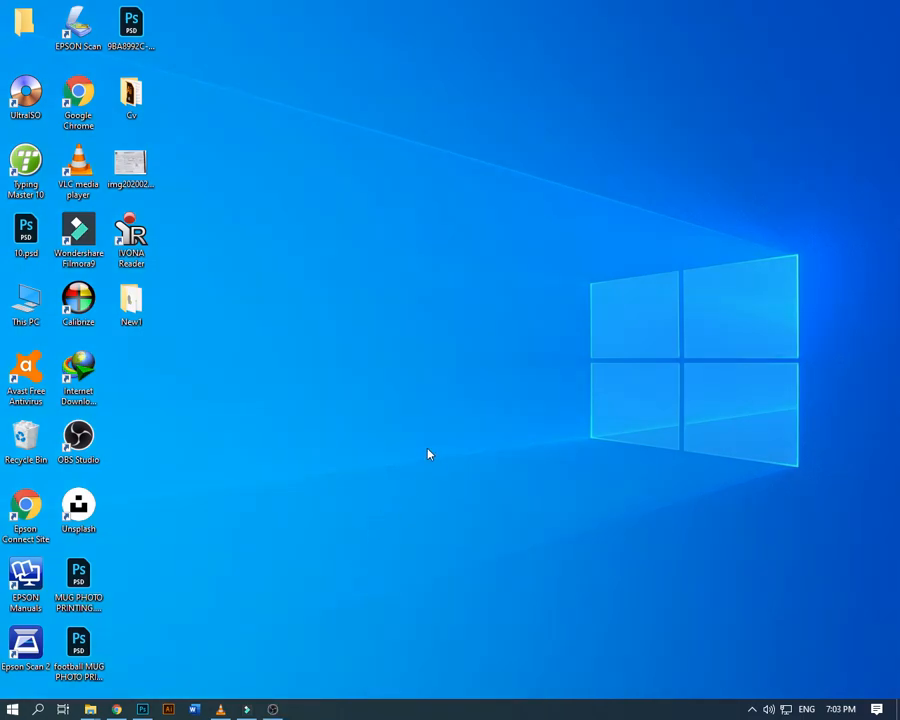
mouse_move(346, 472)
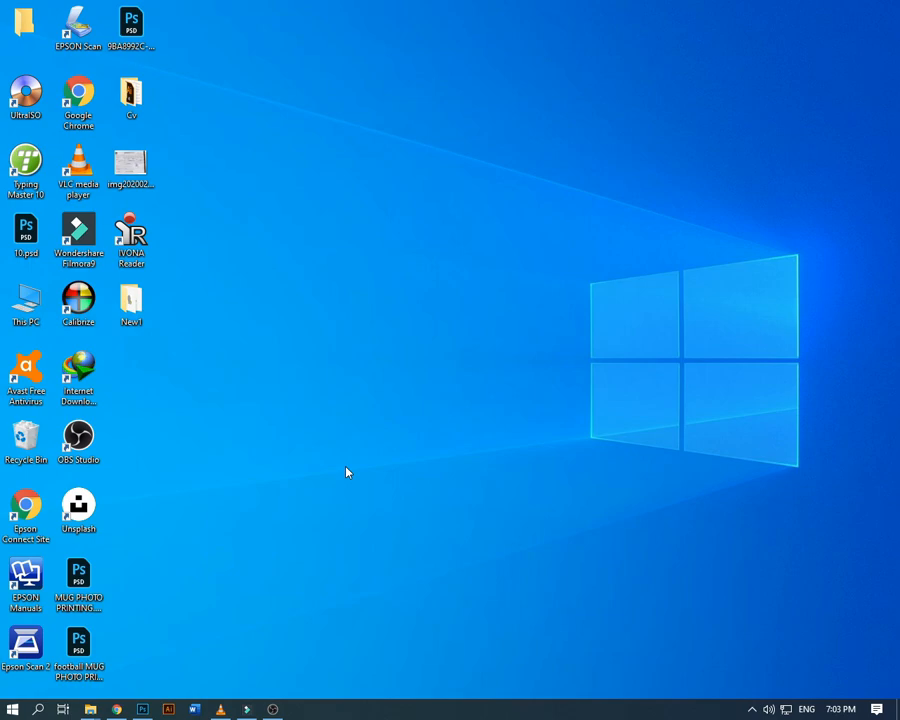
mouse_move(364, 506)
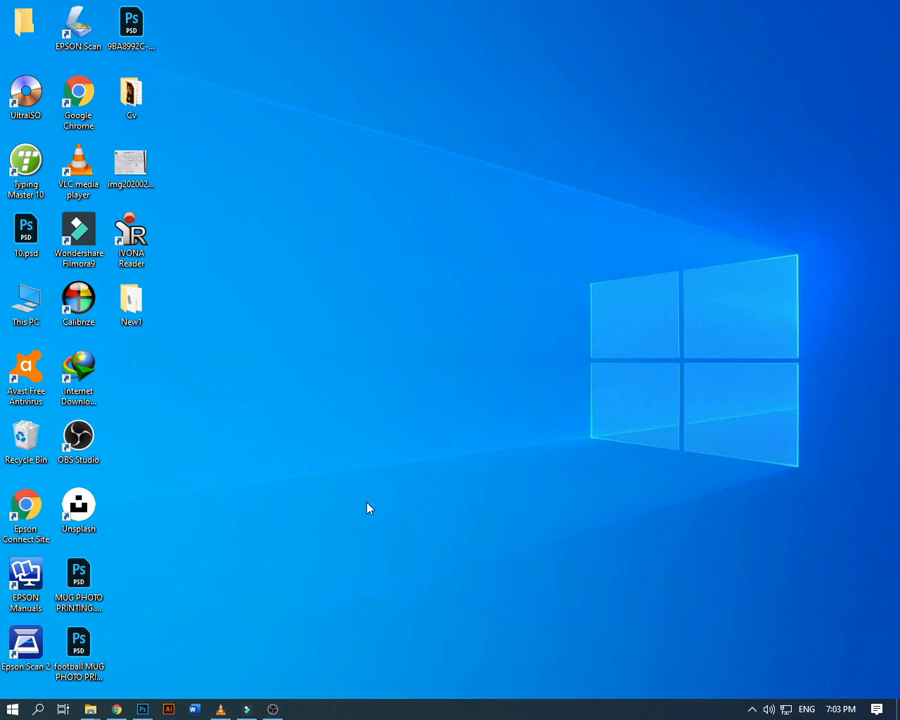
mouse_move(196, 236)
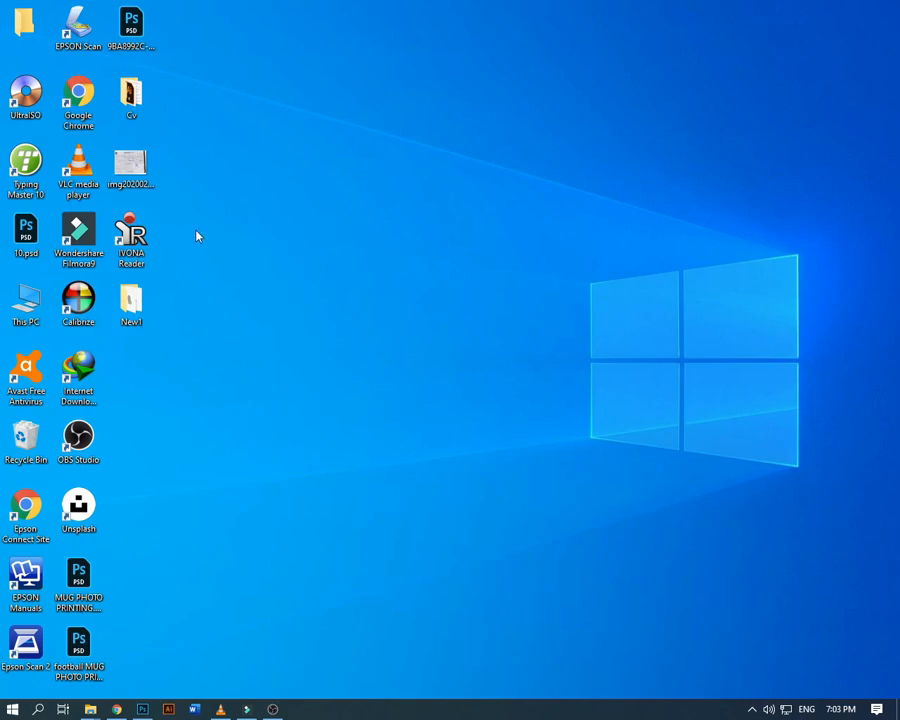
- Dismiss the drive notification and bring up Properties for the NTLite (H:) USB drive from This PC
left_click(26, 236)
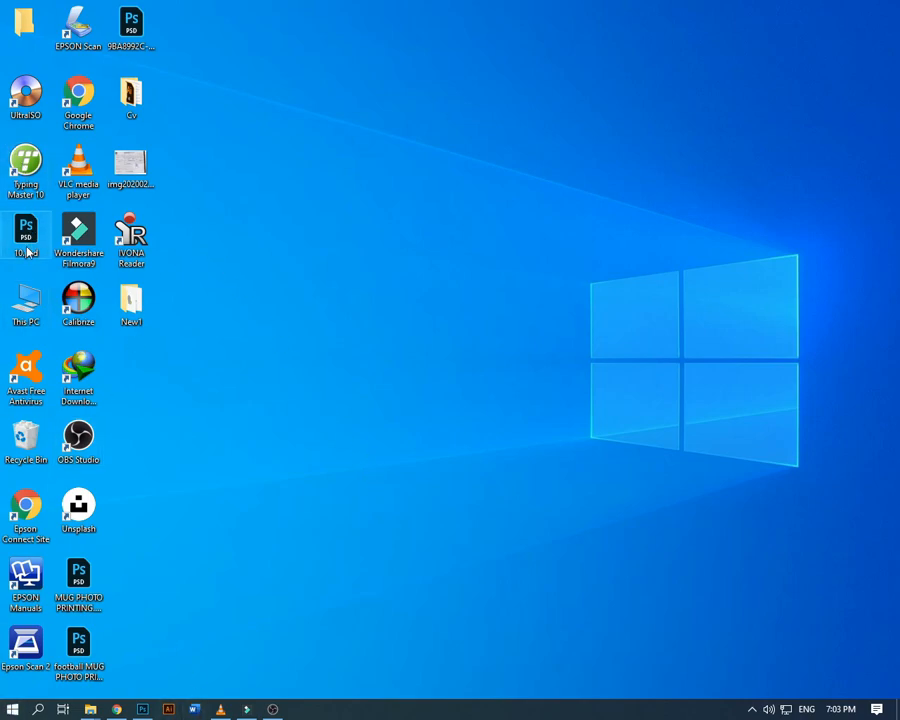
mouse_move(26, 304)
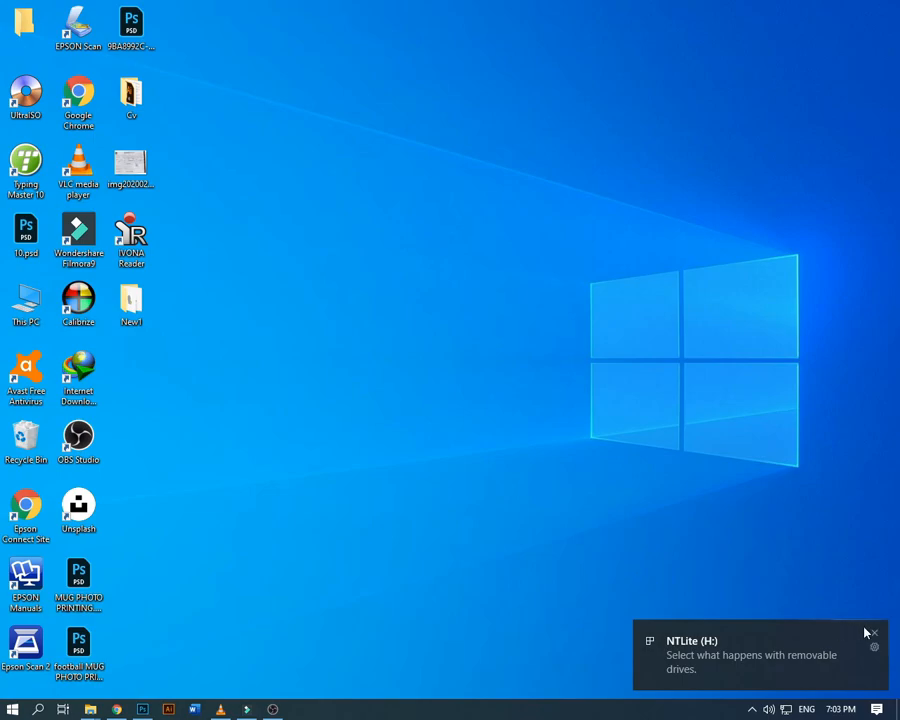
left_click(872, 634)
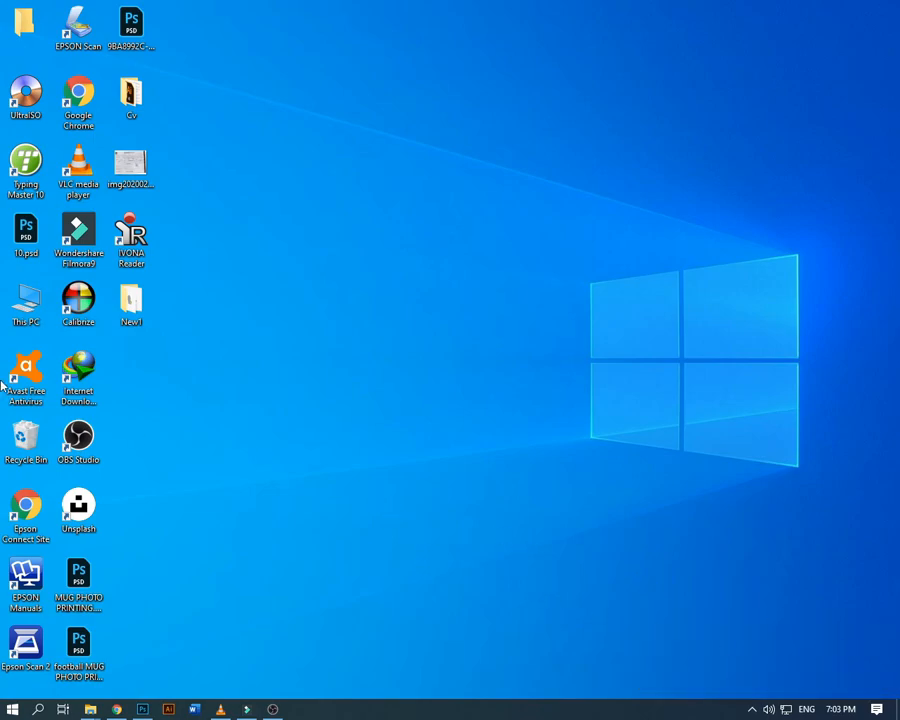
mouse_move(24, 302)
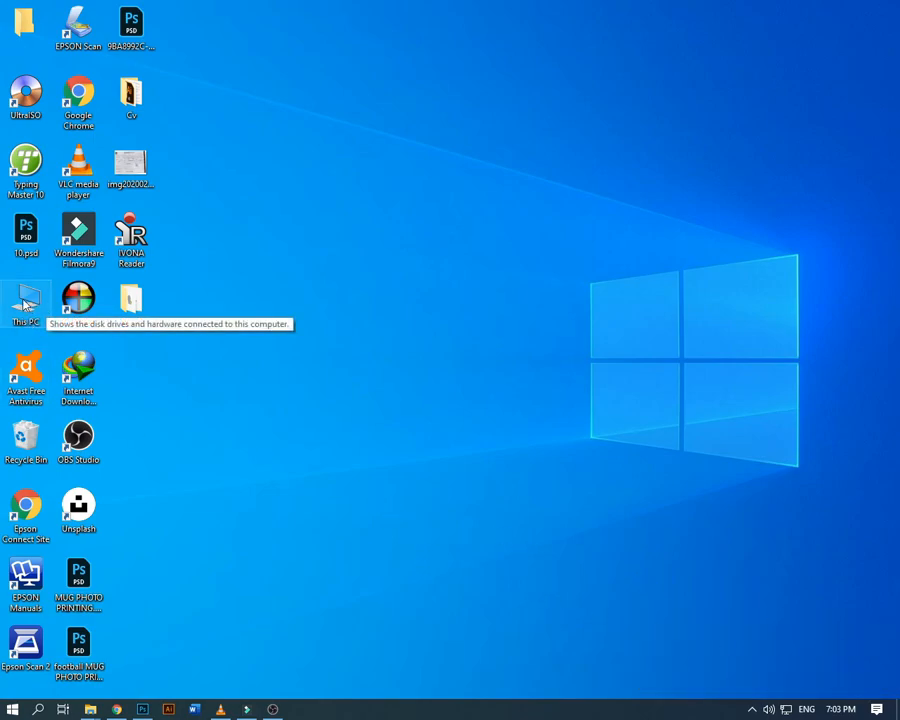
double_click(24, 304)
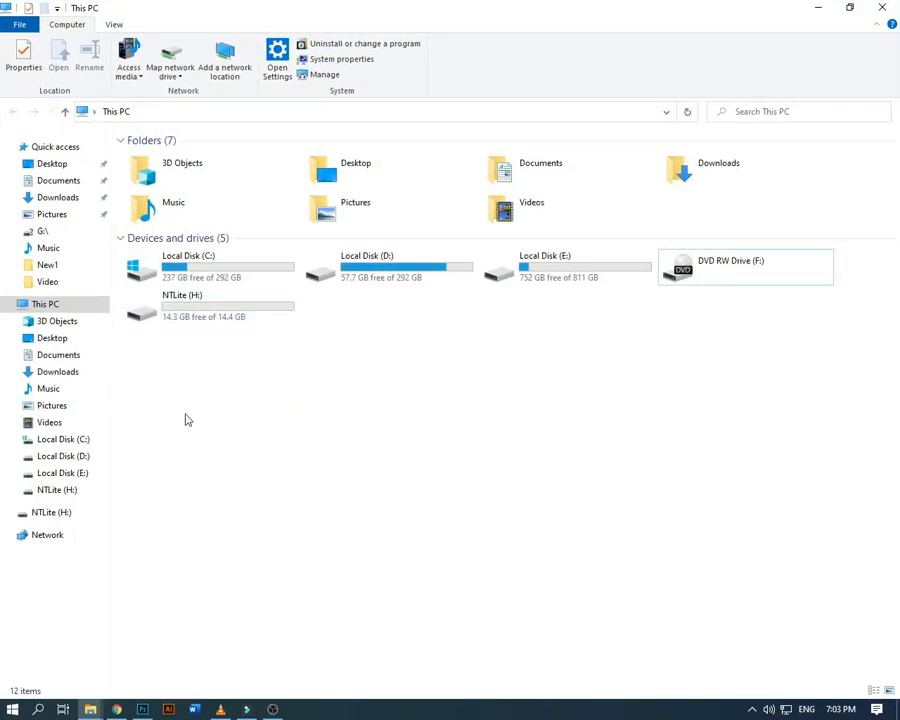
left_click(182, 304)
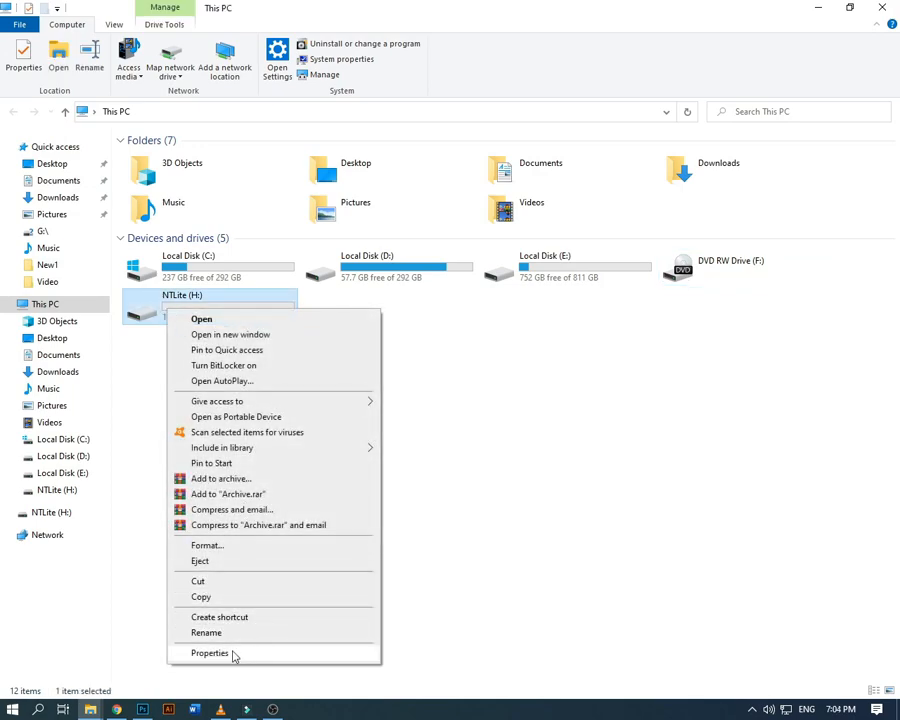
left_click(210, 652)
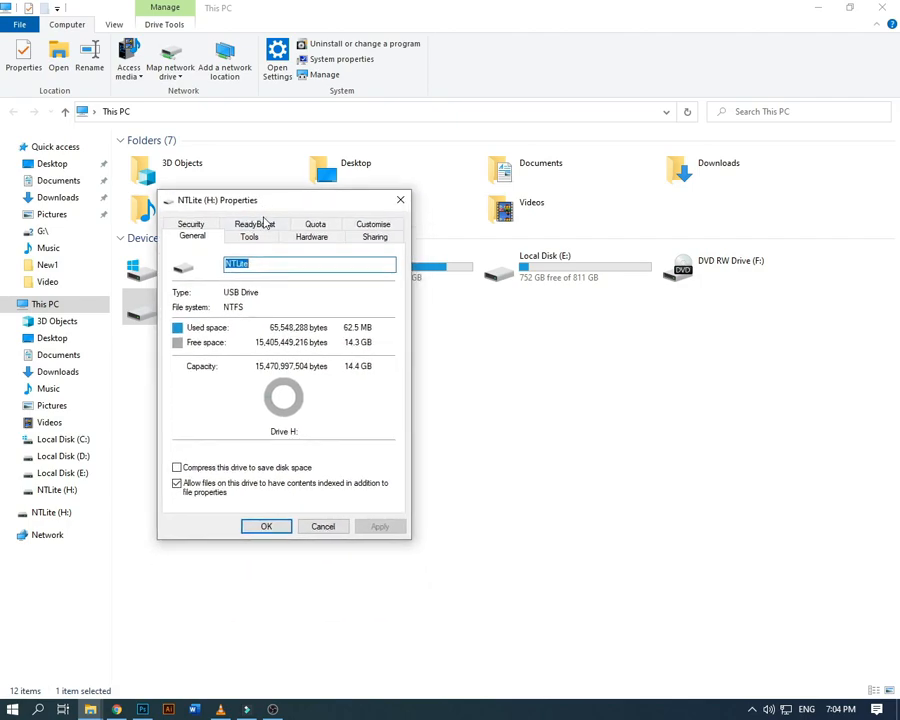
- Show the ReadyBoost settings for NTLite (H:), currently not using the device
left_click(254, 224)
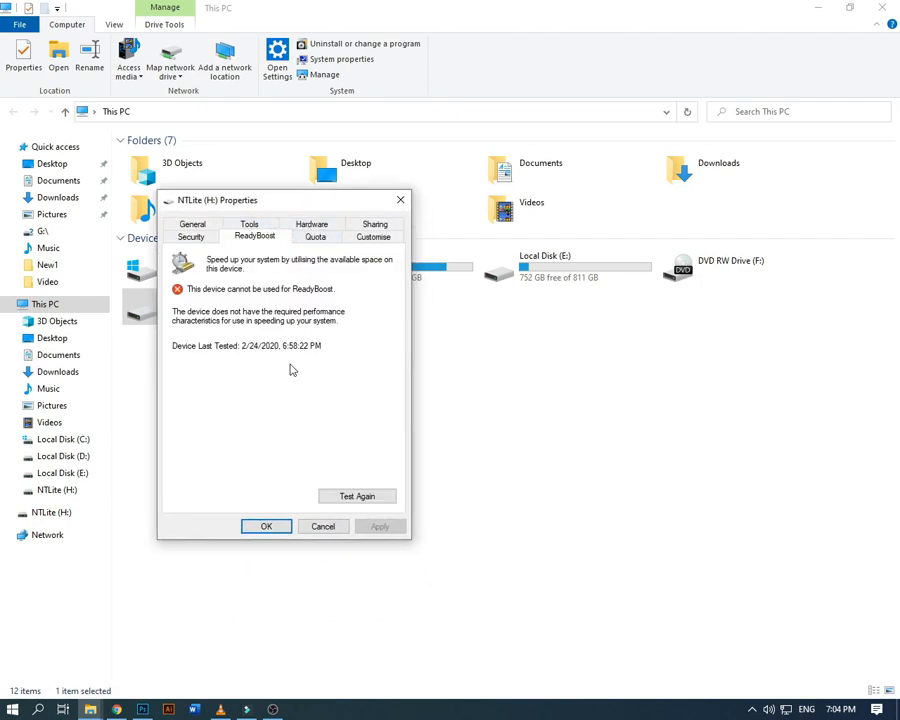
mouse_move(330, 324)
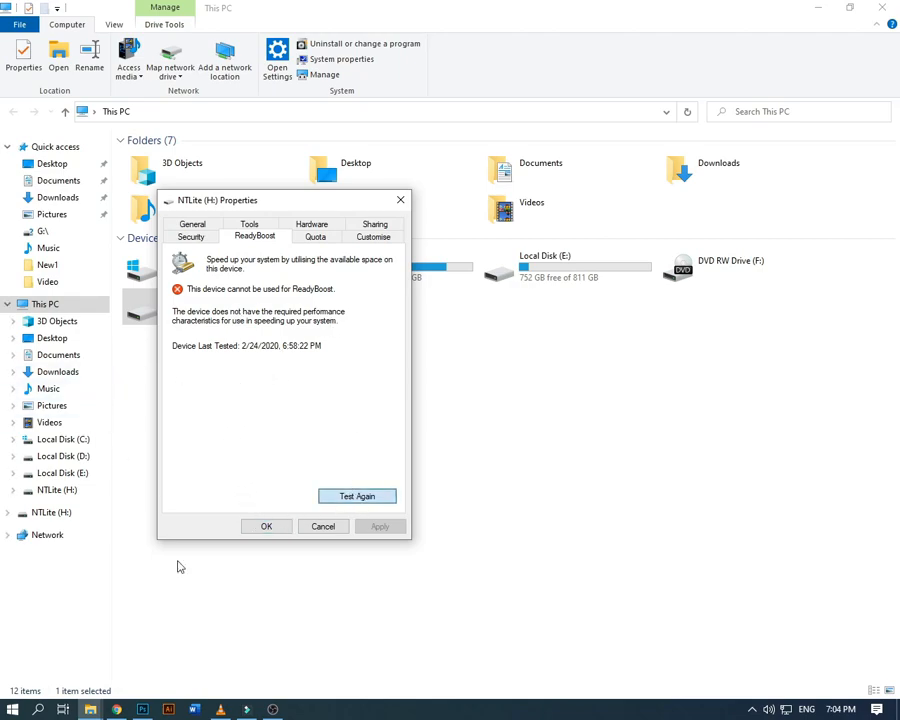
mouse_move(160, 504)
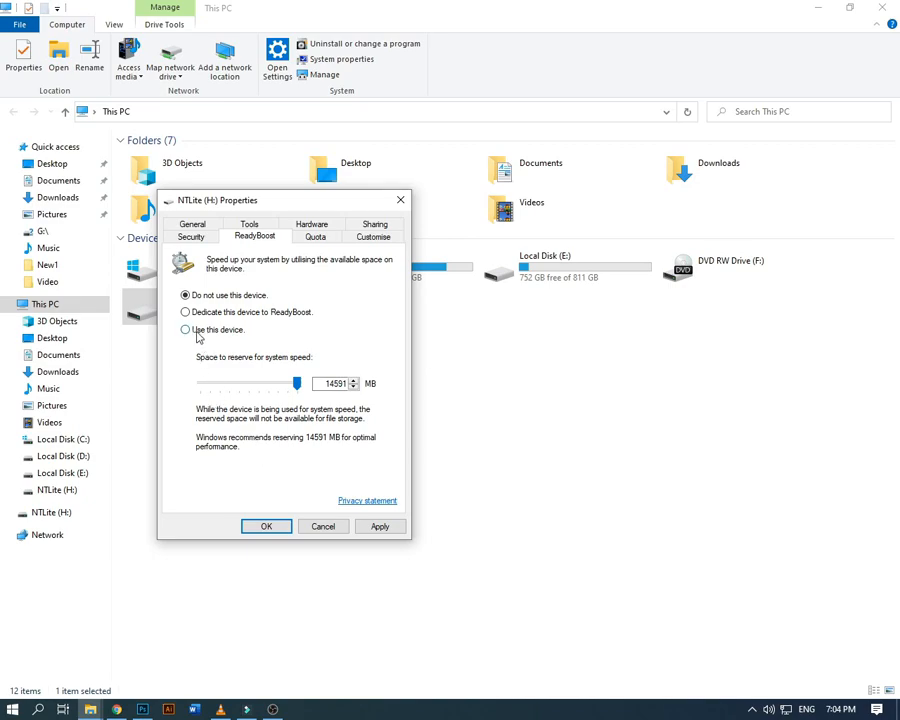
- Enable 'Use this device' for ReadyBoost with 2040 MB reserved, apply it and close the properties
left_click(184, 330)
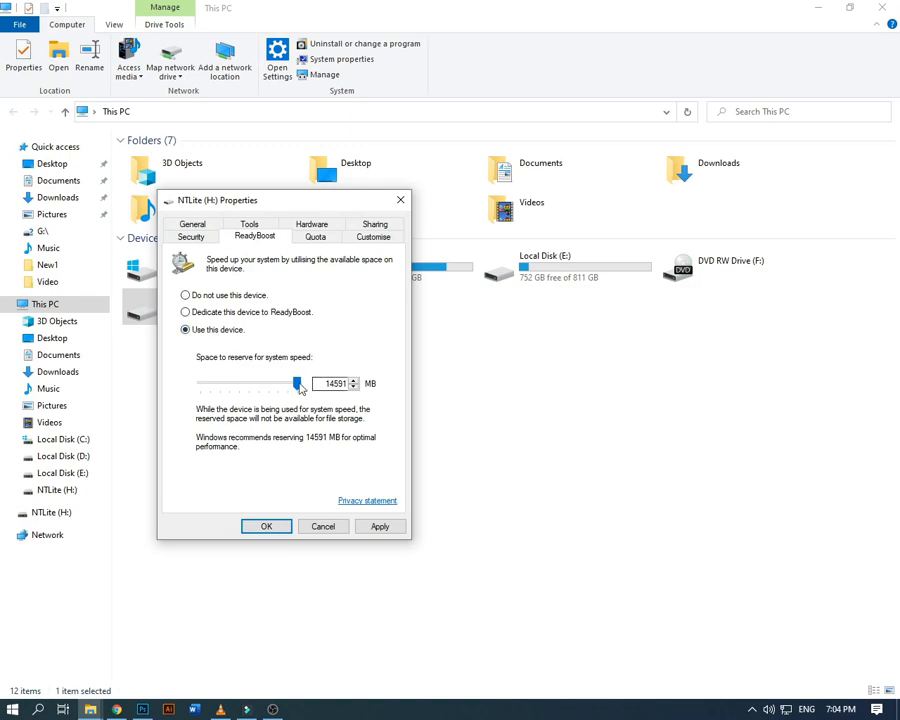
left_click_drag(296, 384, 222, 388)
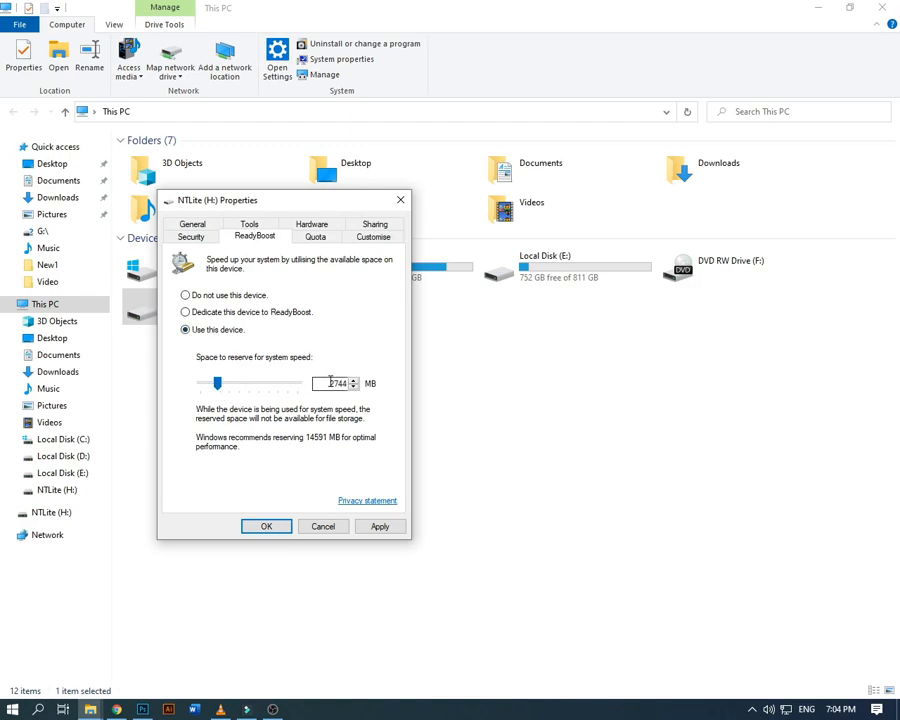
left_click_drag(218, 382, 200, 382)
type("2048")
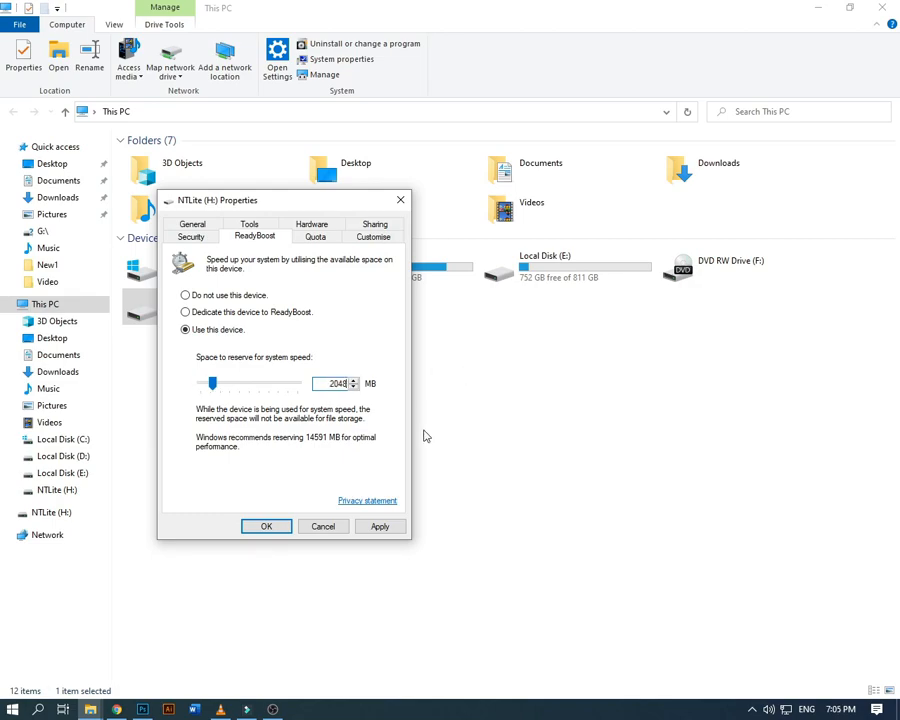
left_click(380, 526)
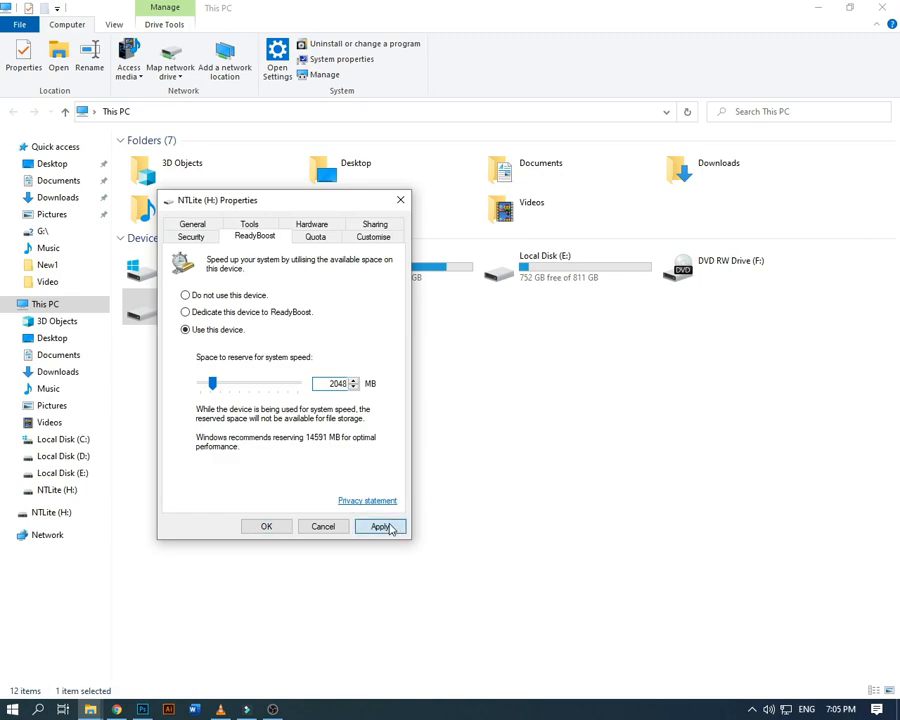
left_click(380, 526)
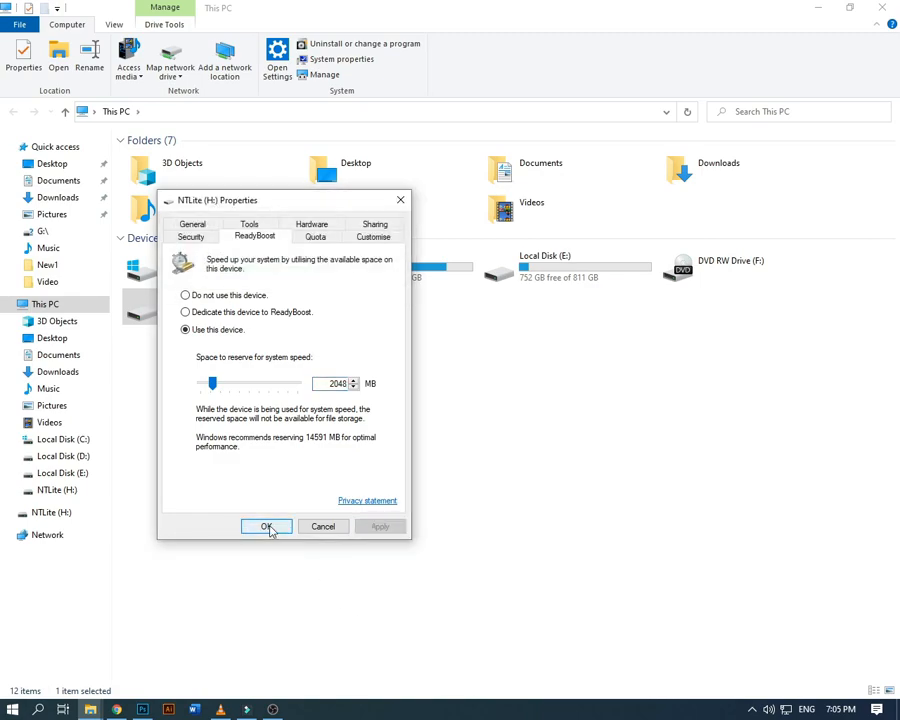
left_click(268, 528)
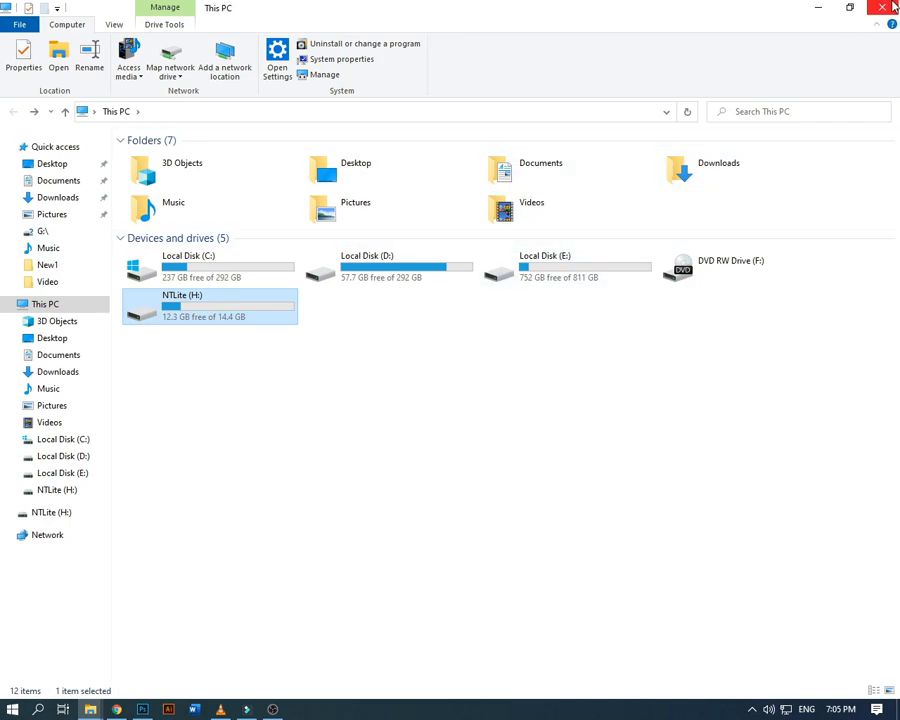
- Close the This PC window, leaving the desktop
left_click(886, 8)
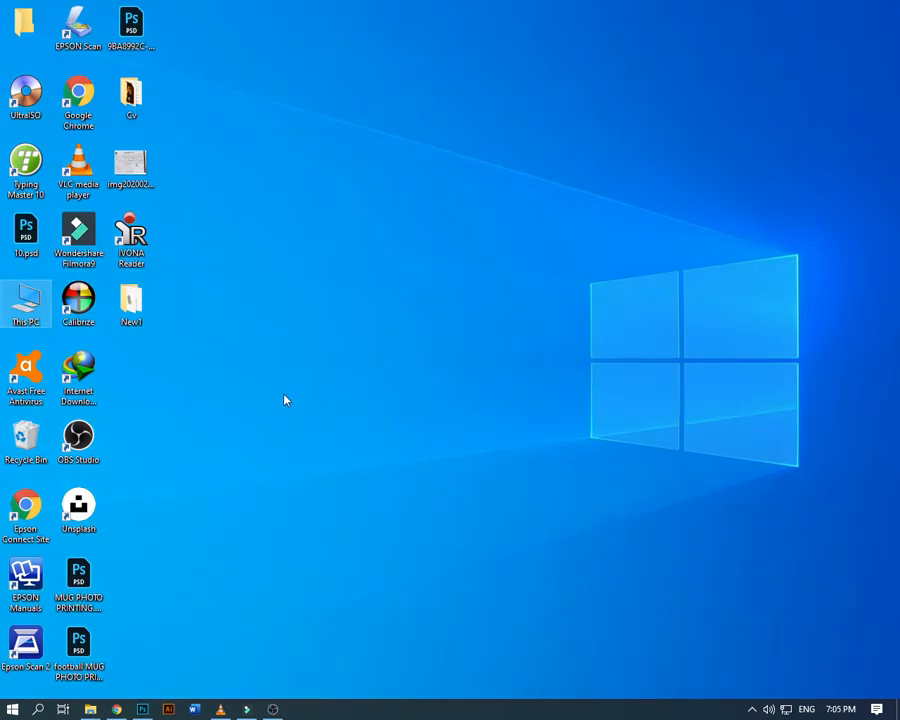
mouse_move(16, 344)
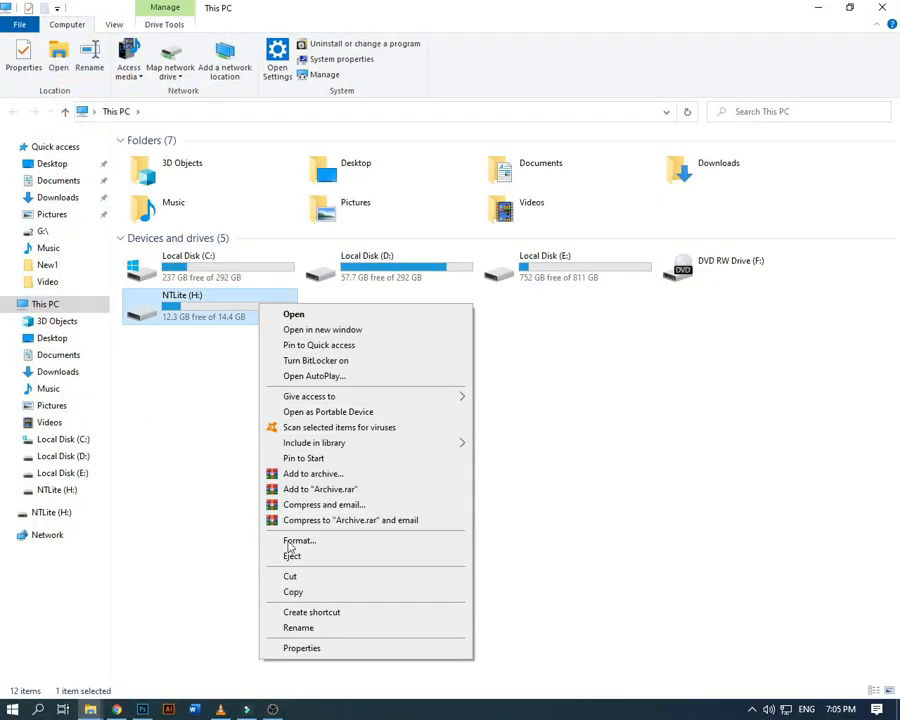
- Set NTLite (H:) back to 'Do not use this device' for ReadyBoost, apply and close the properties
left_click(302, 648)
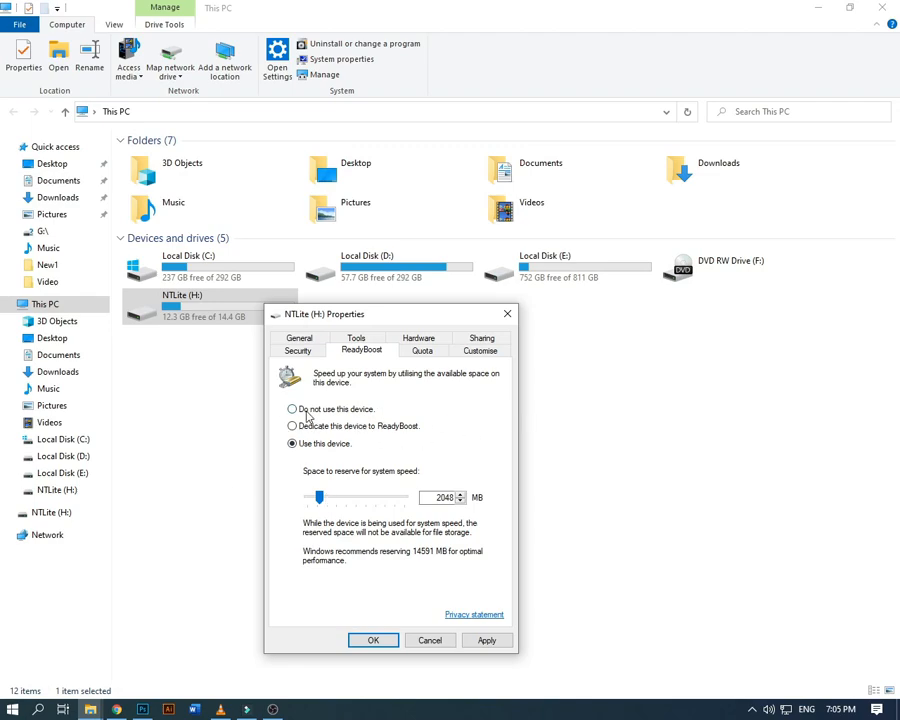
left_click(292, 408)
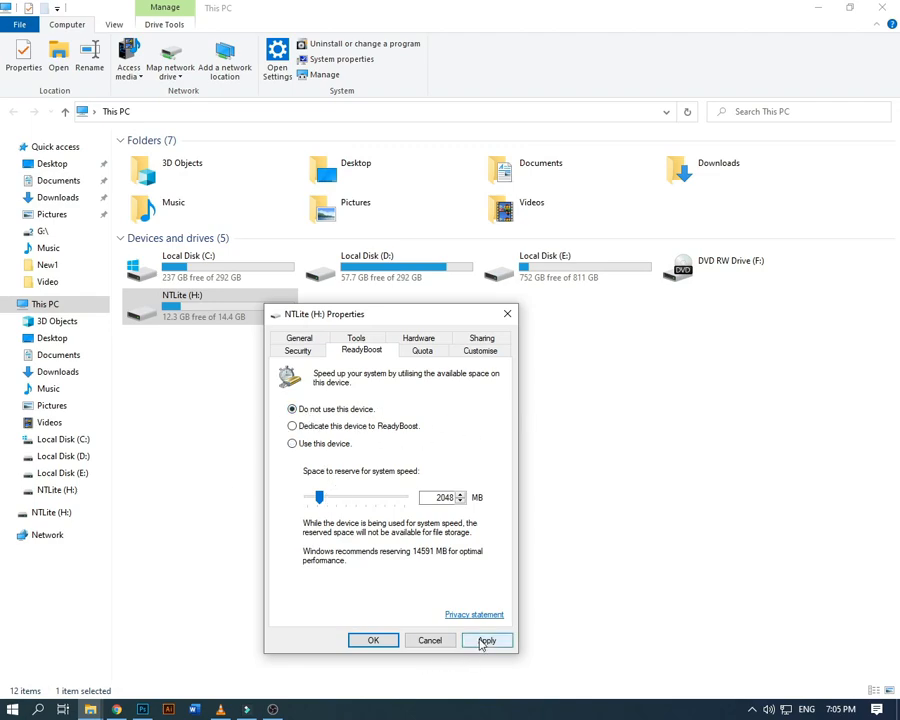
left_click(488, 640)
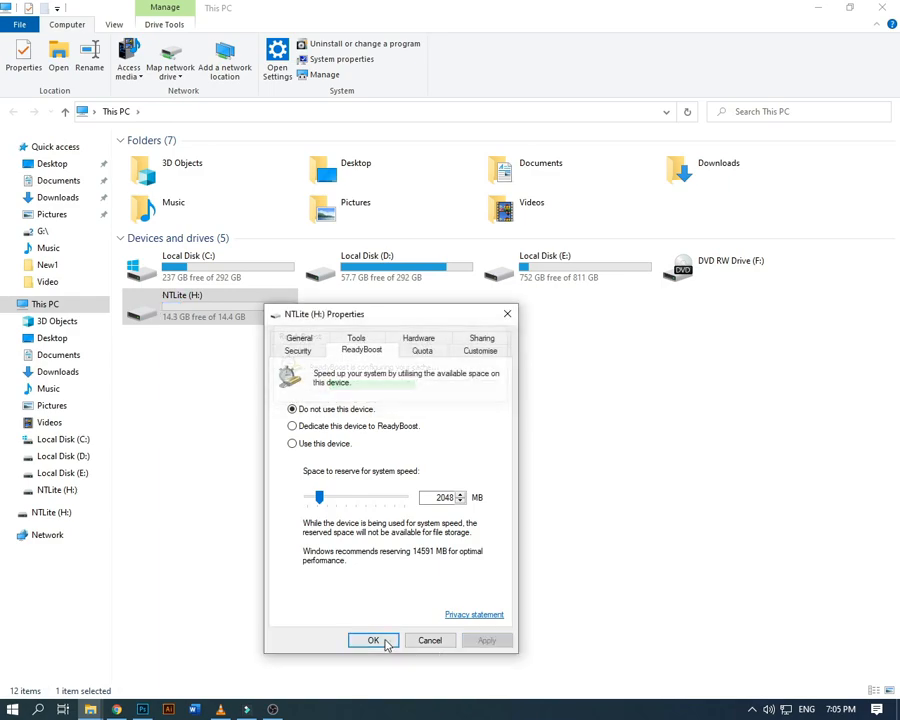
left_click(372, 640)
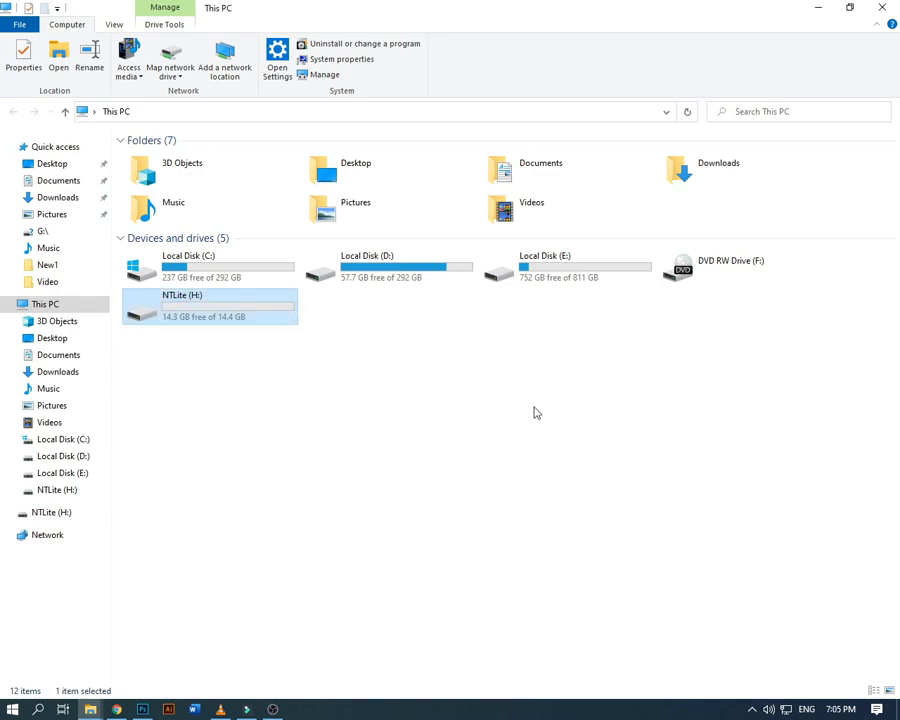
mouse_move(596, 420)
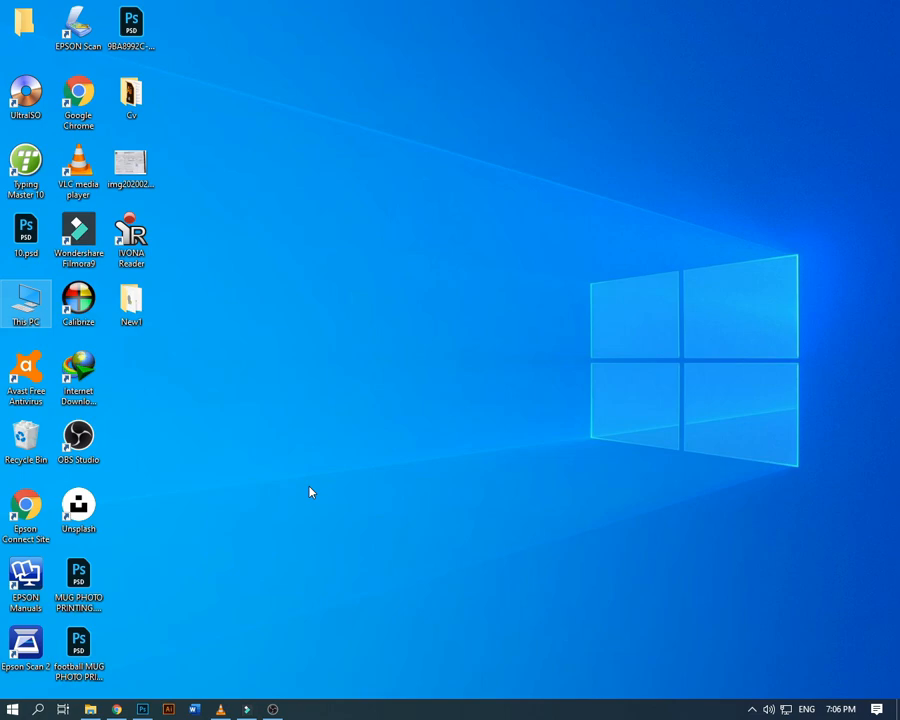
mouse_move(290, 468)
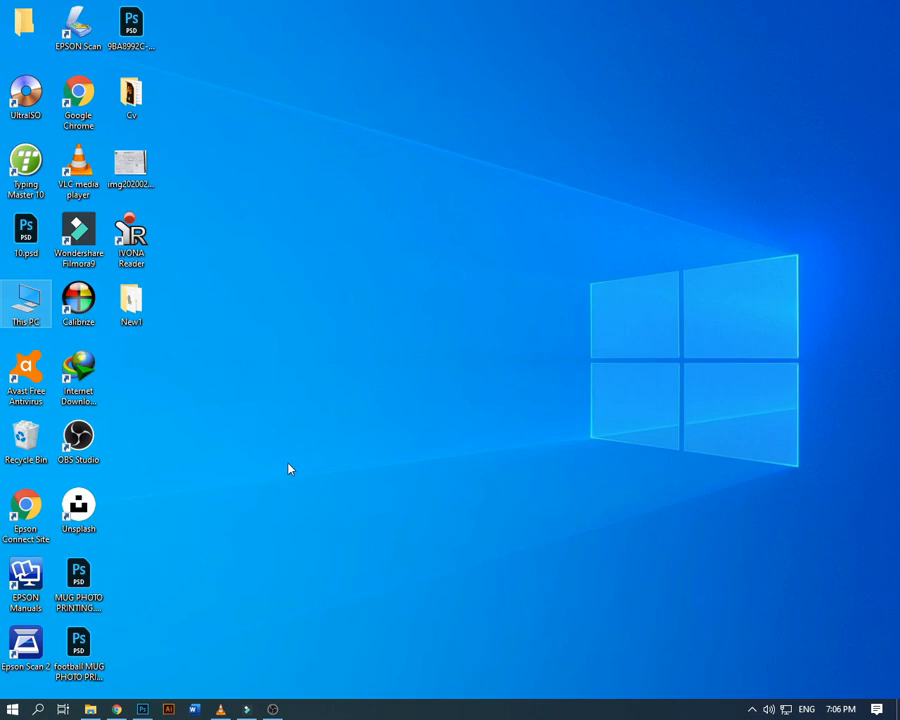
mouse_move(290, 504)
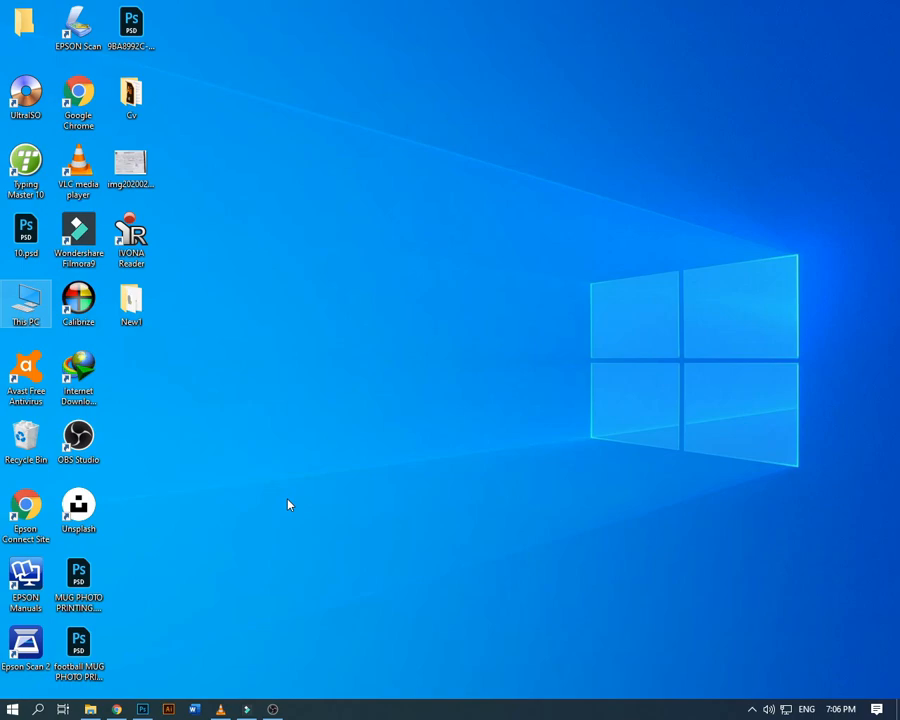
mouse_move(300, 508)
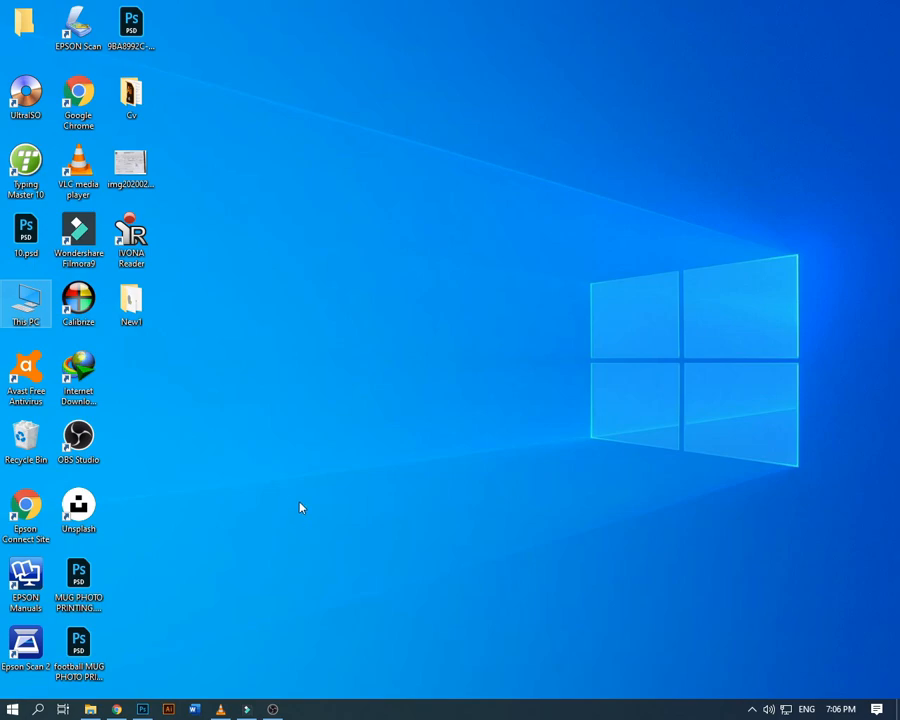